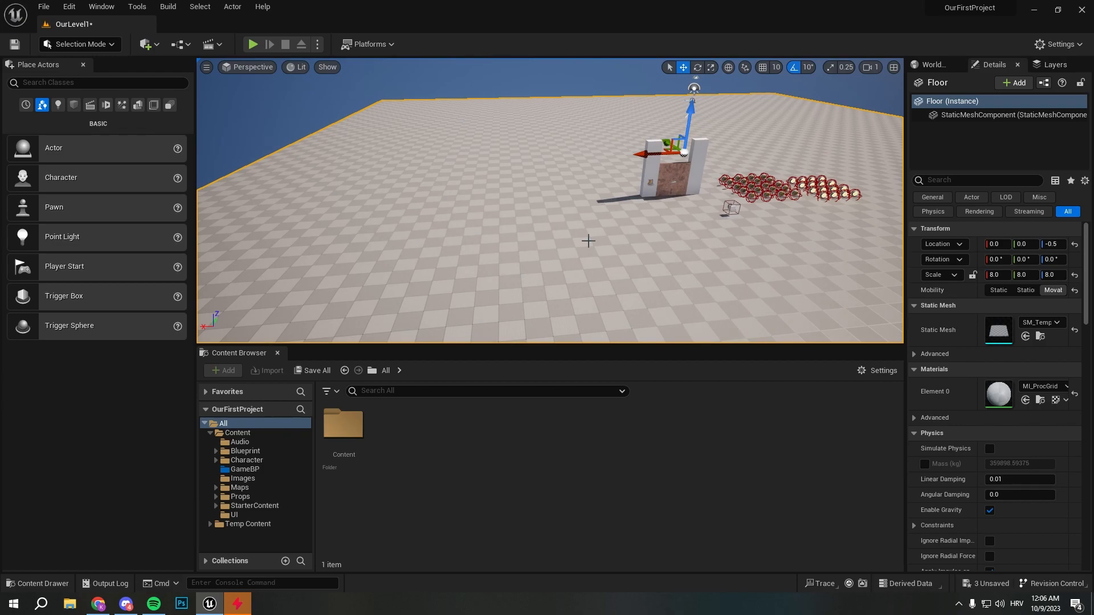
Attempt a Cube Grid edit on the floor, which is refused as a built-in engine asset
{"action": "left_click", "coordinate": [76, 45]}
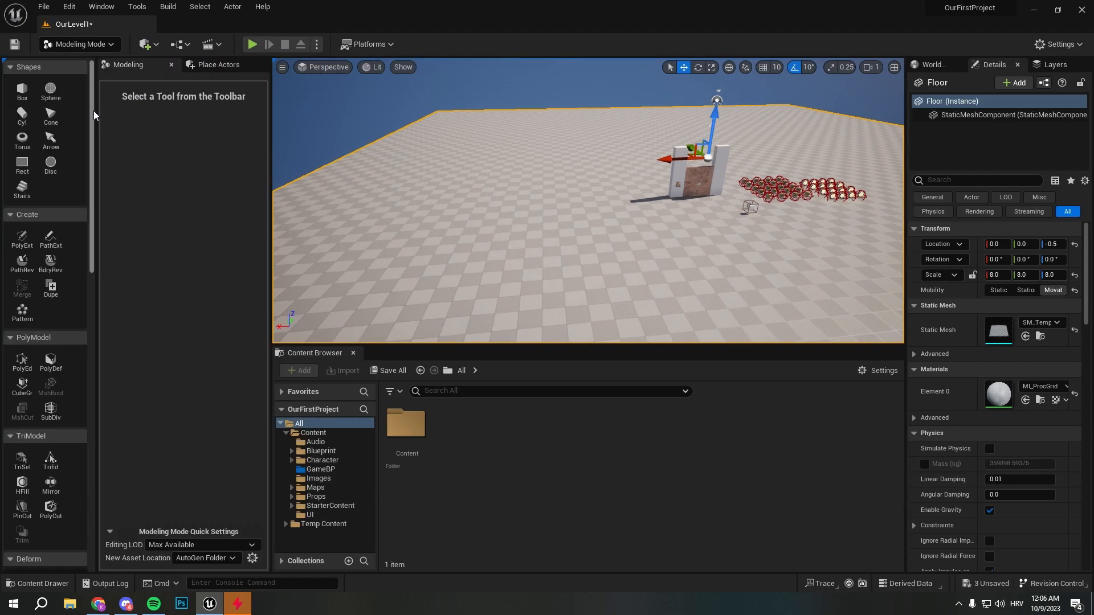
{"action": "left_click", "coordinate": [21, 386]}
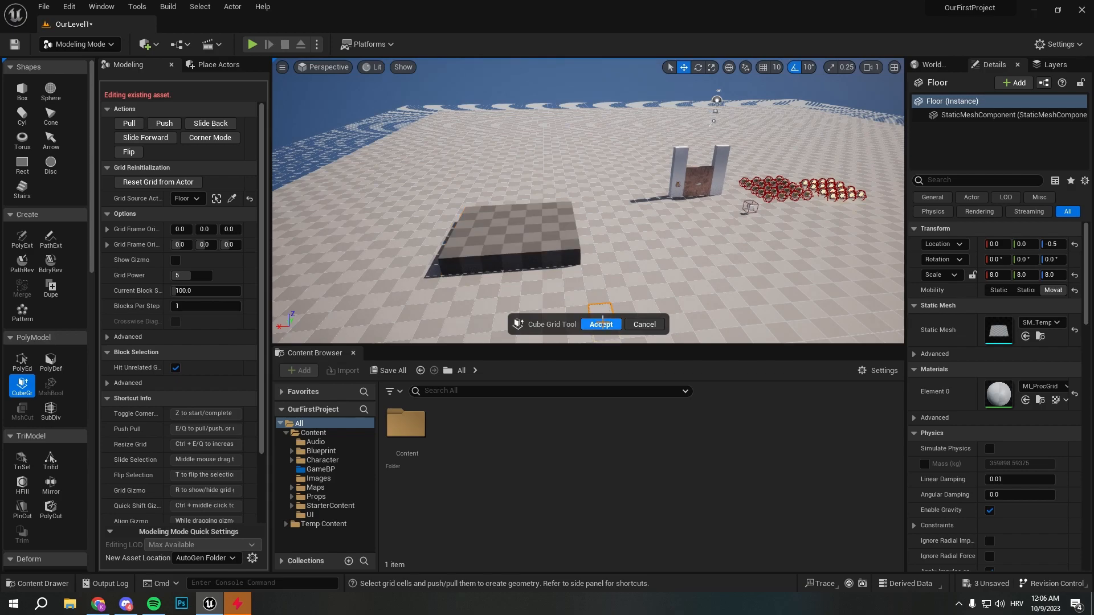
{"action": "left_click", "coordinate": [599, 324]}
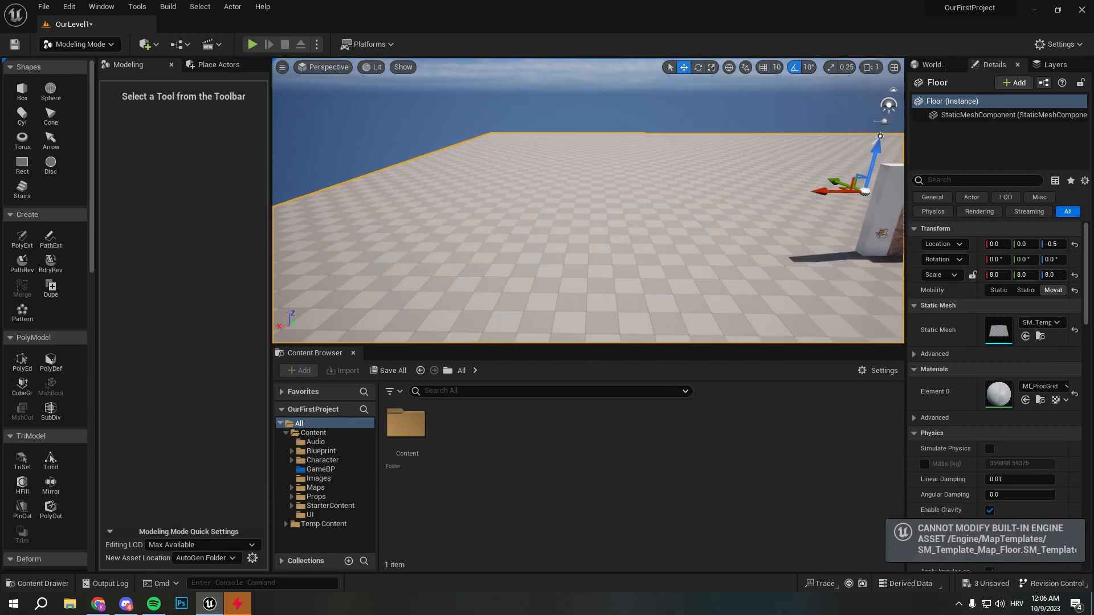
{"action": "left_click", "coordinate": [76, 44]}
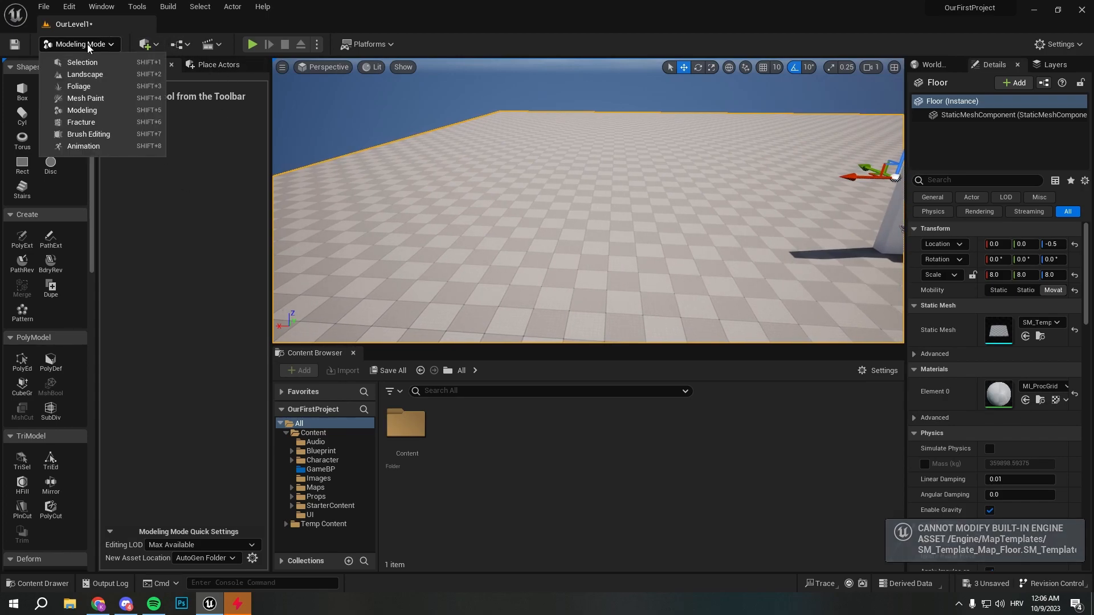
{"action": "mouse_move", "coordinate": [79, 85]}
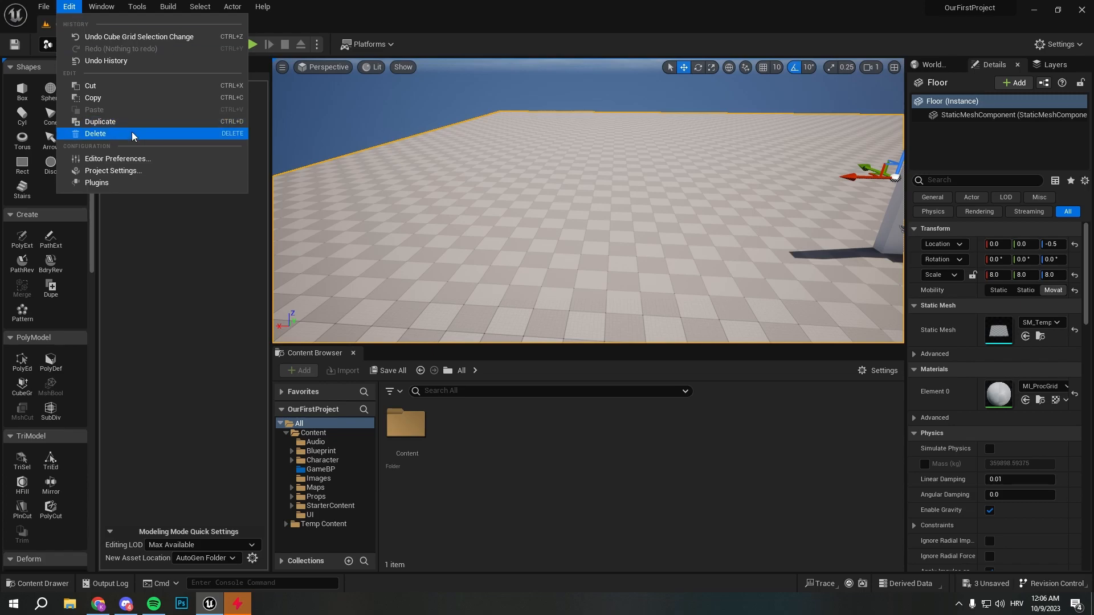
Search the Plugins list for 'modeling' to check the modeling plugins
{"action": "left_click", "coordinate": [95, 182]}
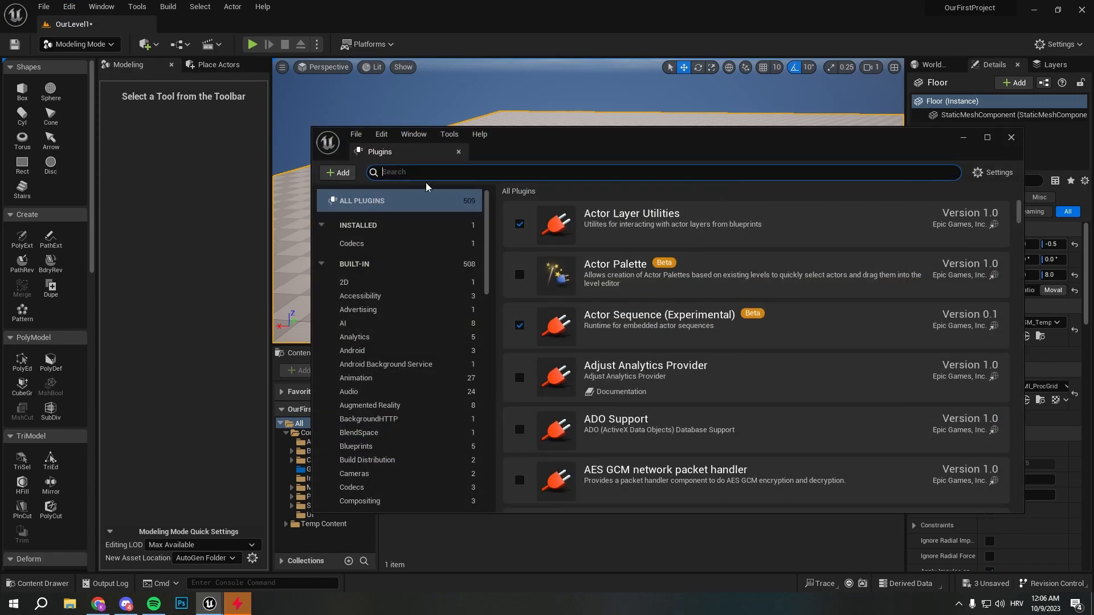
{"action": "type", "text": "modeling"}
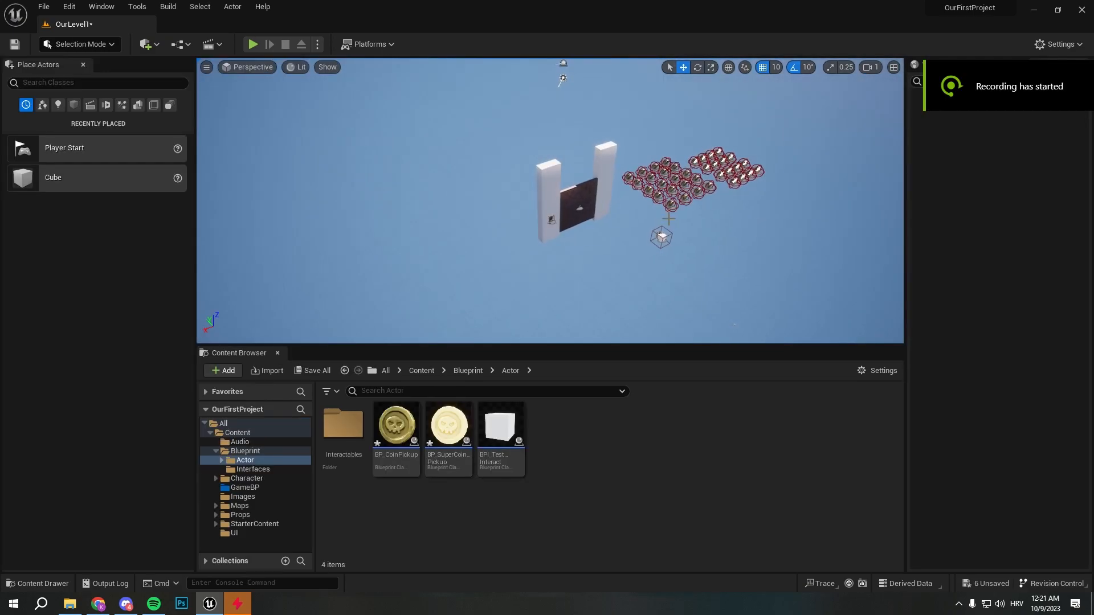
Start the Cube Grid tool in Modeling Mode to build a new floor slab with a wall edge
{"action": "left_click", "coordinate": [80, 45]}
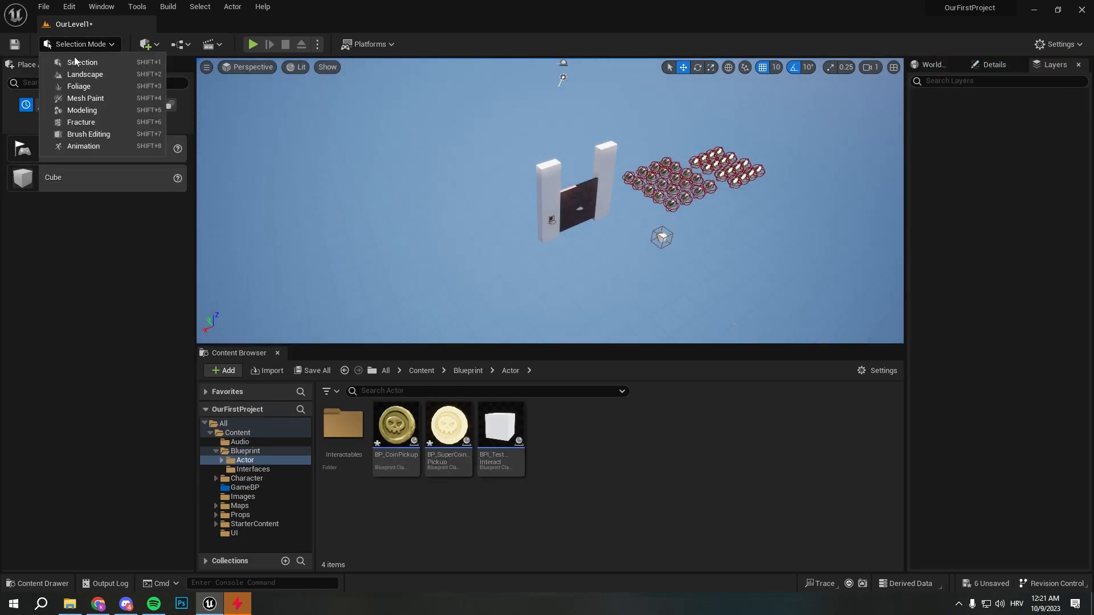
{"action": "left_click", "coordinate": [82, 111]}
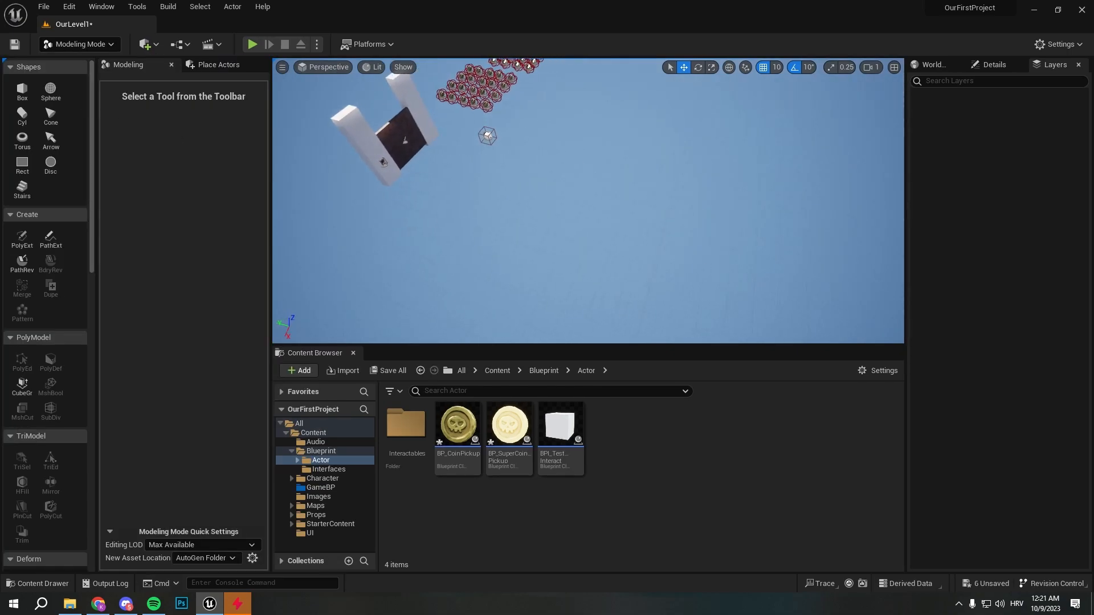
{"action": "left_click", "coordinate": [21, 386]}
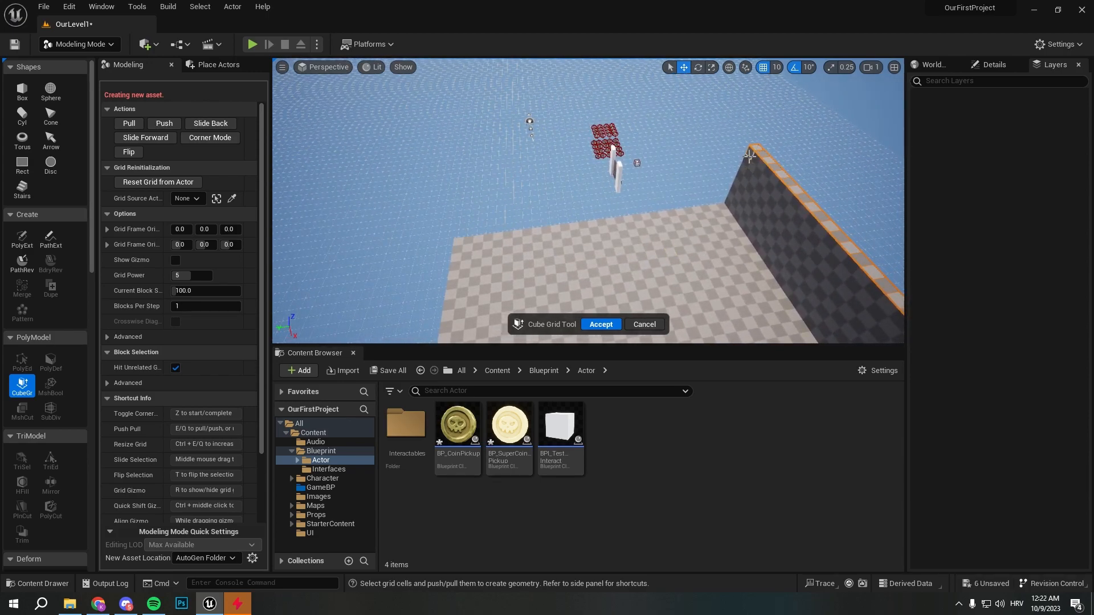
{"action": "mouse_move", "coordinate": [732, 204]}
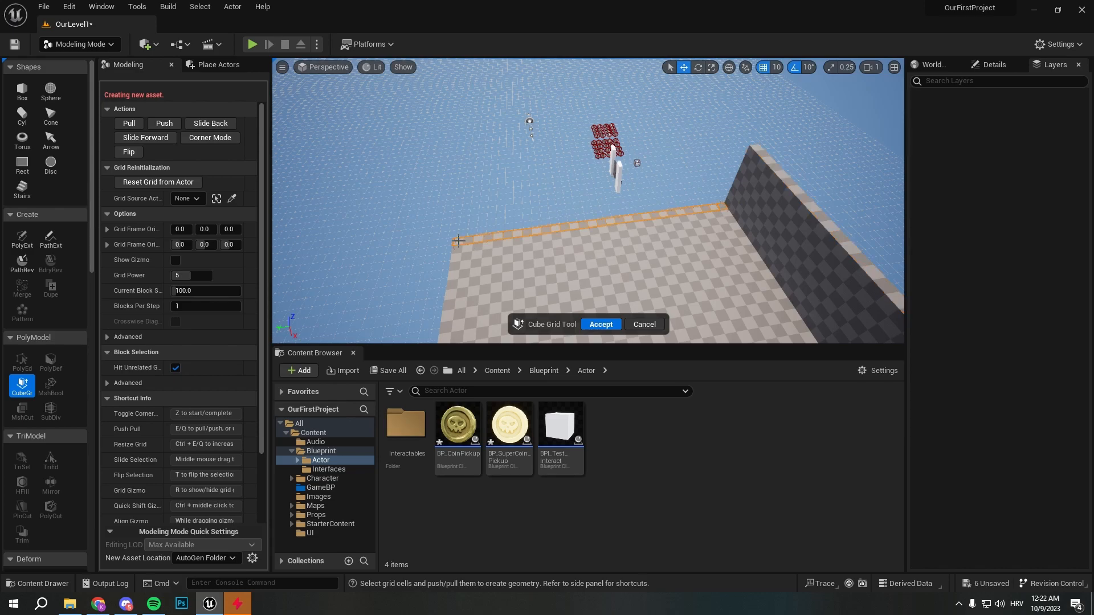
{"action": "mouse_move", "coordinate": [536, 245]}
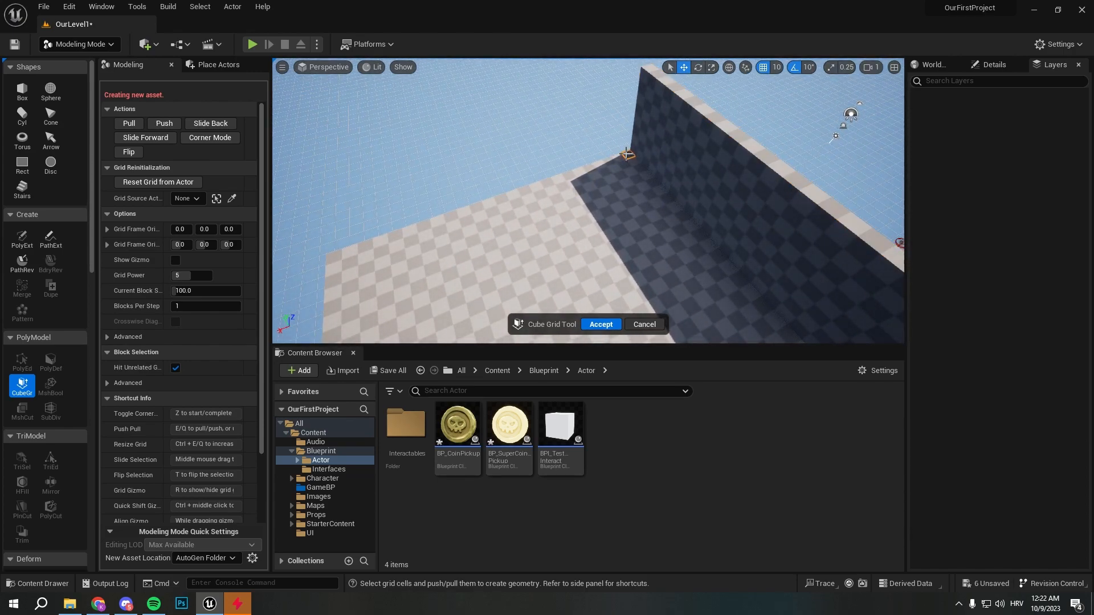
Mark out a rectangle of floor cells beside the wall to raise as a block platform
{"action": "left_click_drag", "start_coordinate": [624, 153], "coordinate": [335, 259]}
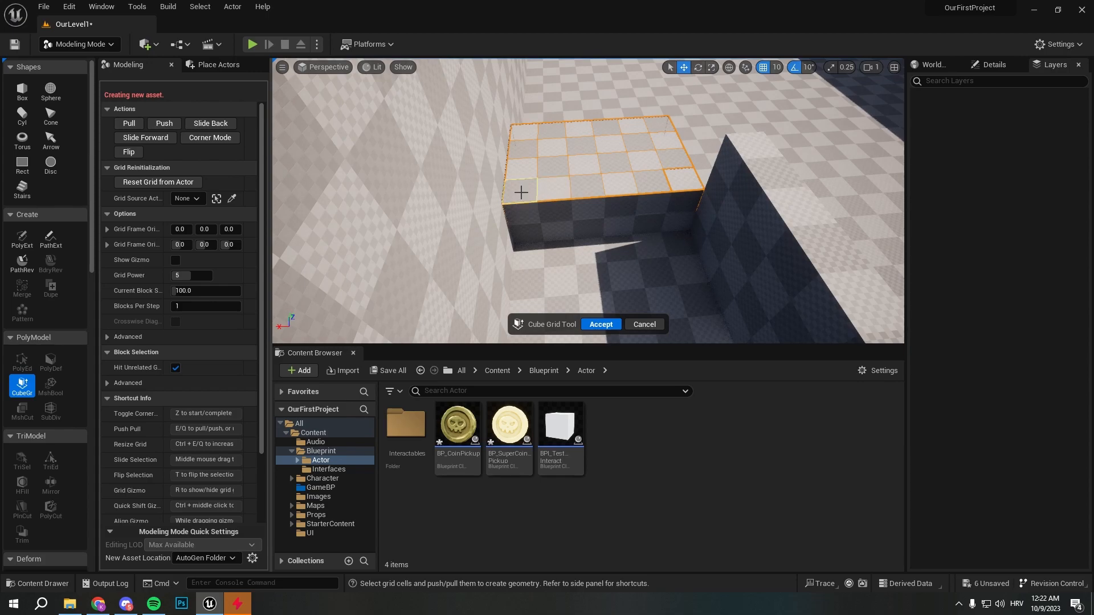
Switch Cube Grid to Corner Mode and shape the raised block's corners
{"action": "left_click", "coordinate": [210, 139]}
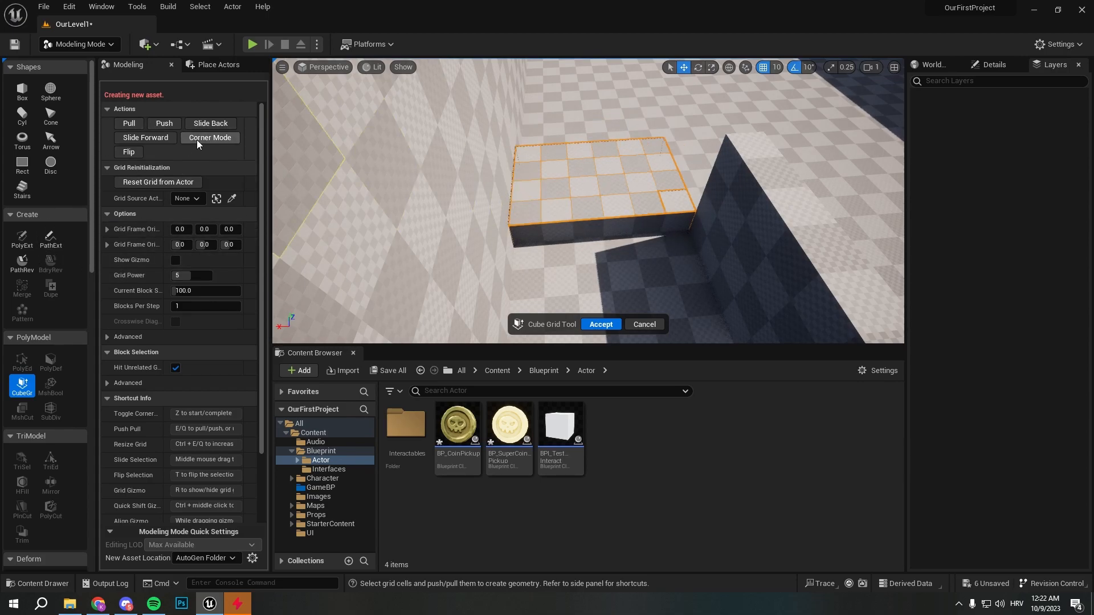
{"action": "left_click", "coordinate": [210, 138]}
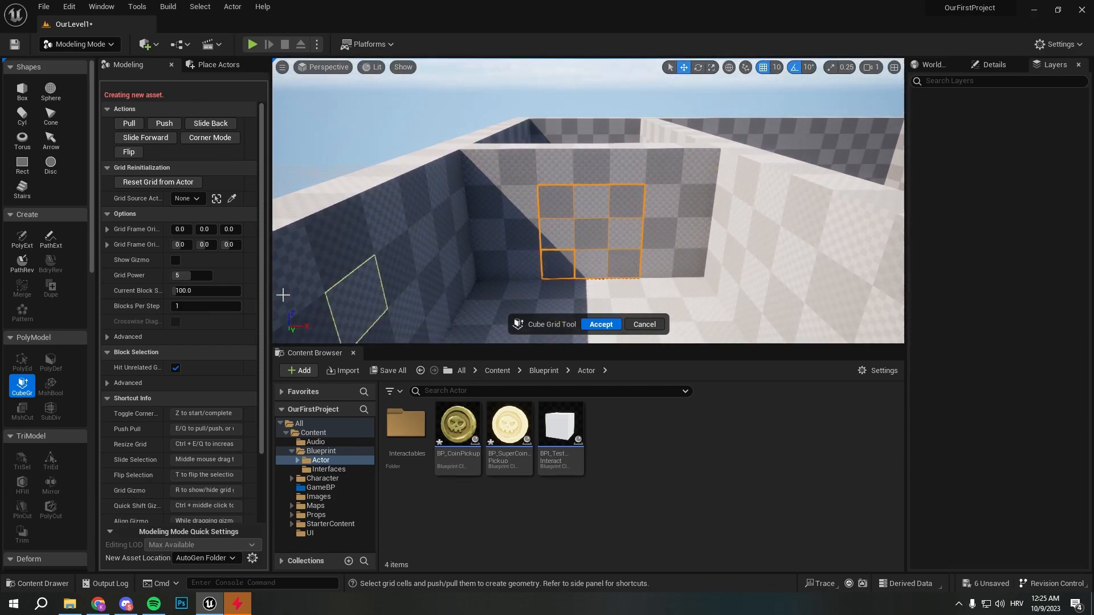
{"action": "mouse_move", "coordinate": [51, 241]}
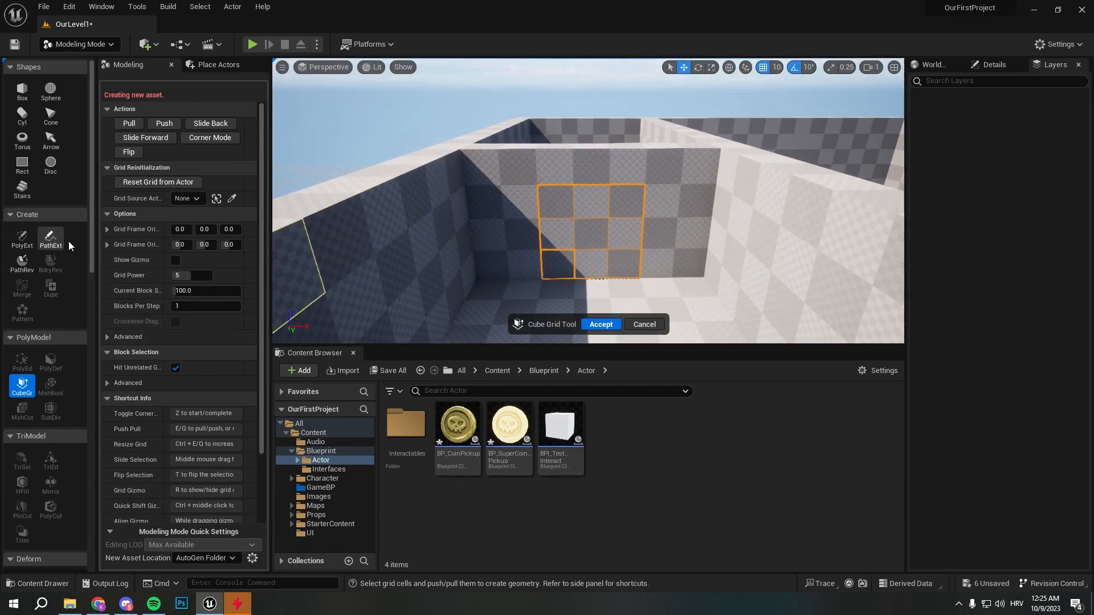
{"action": "mouse_move", "coordinate": [22, 263]}
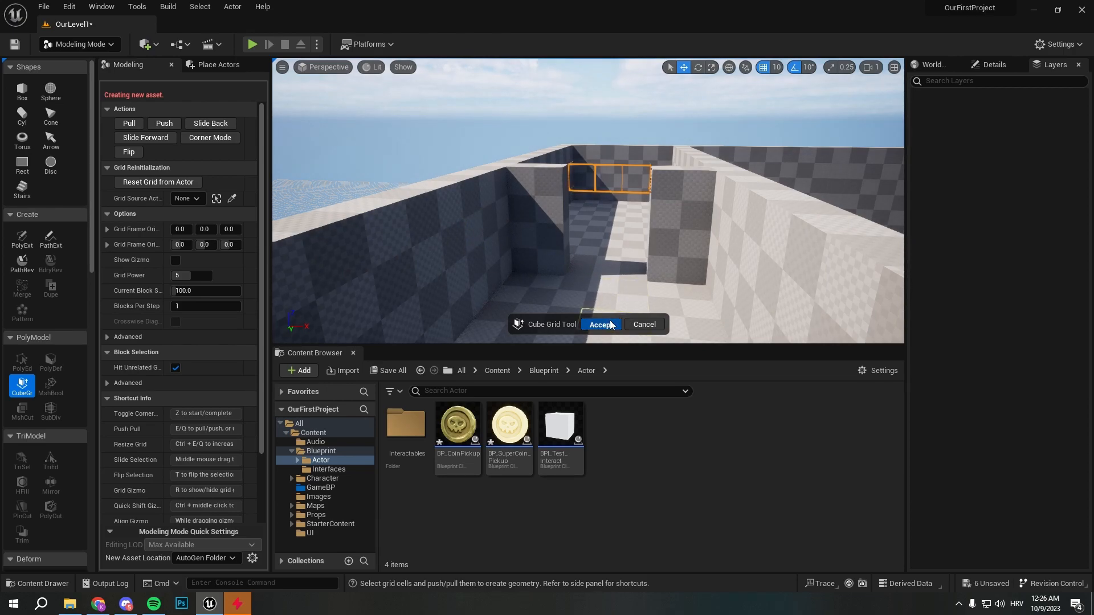
{"action": "mouse_move", "coordinate": [577, 301]}
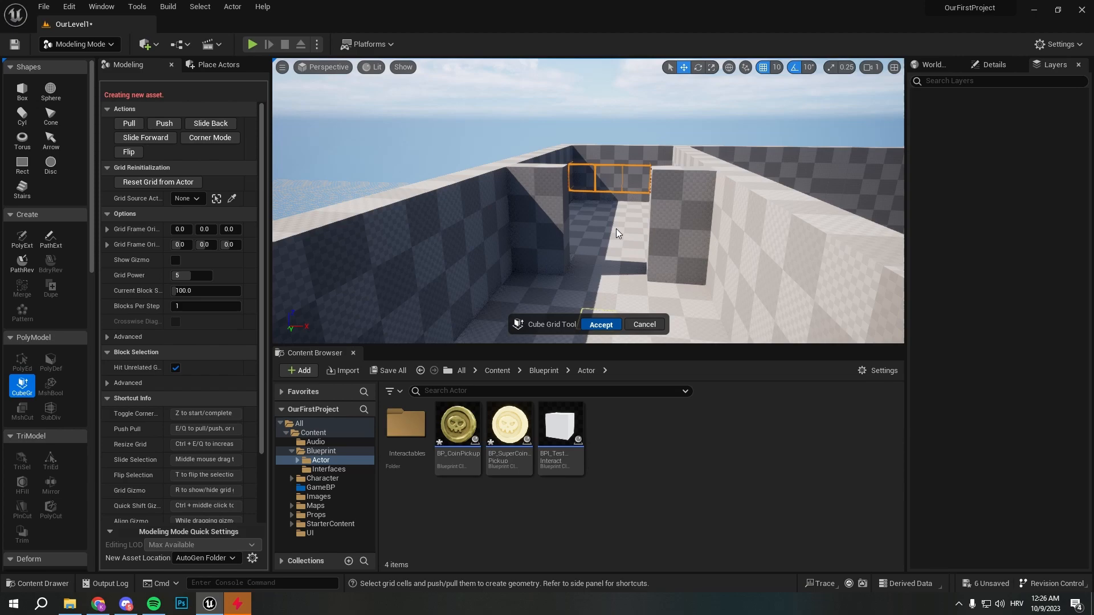
{"action": "mouse_move", "coordinate": [613, 289]}
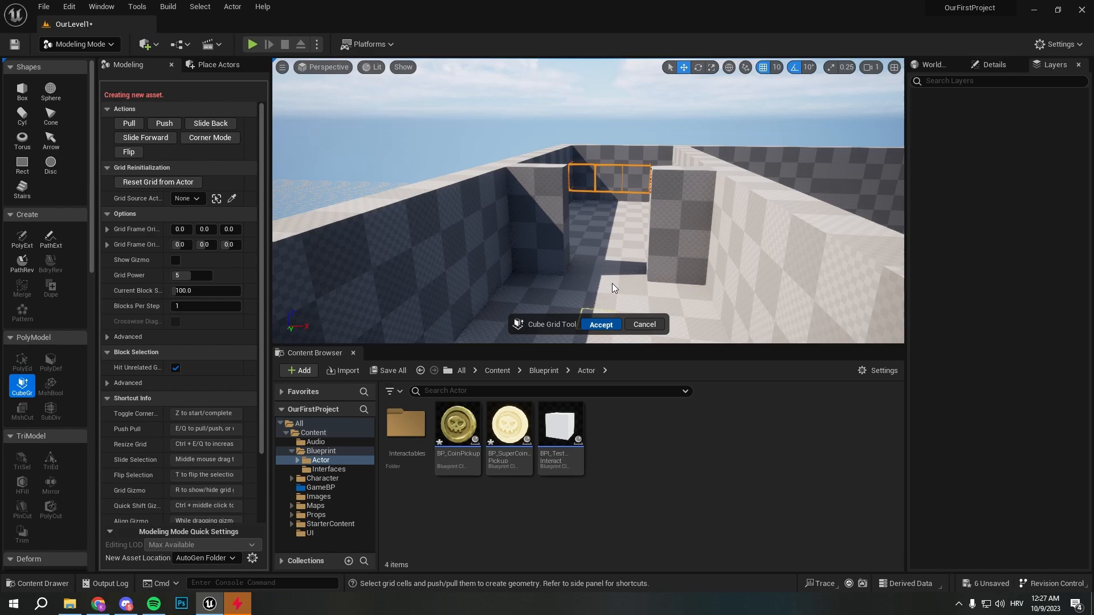
{"action": "left_click", "coordinate": [599, 325]}
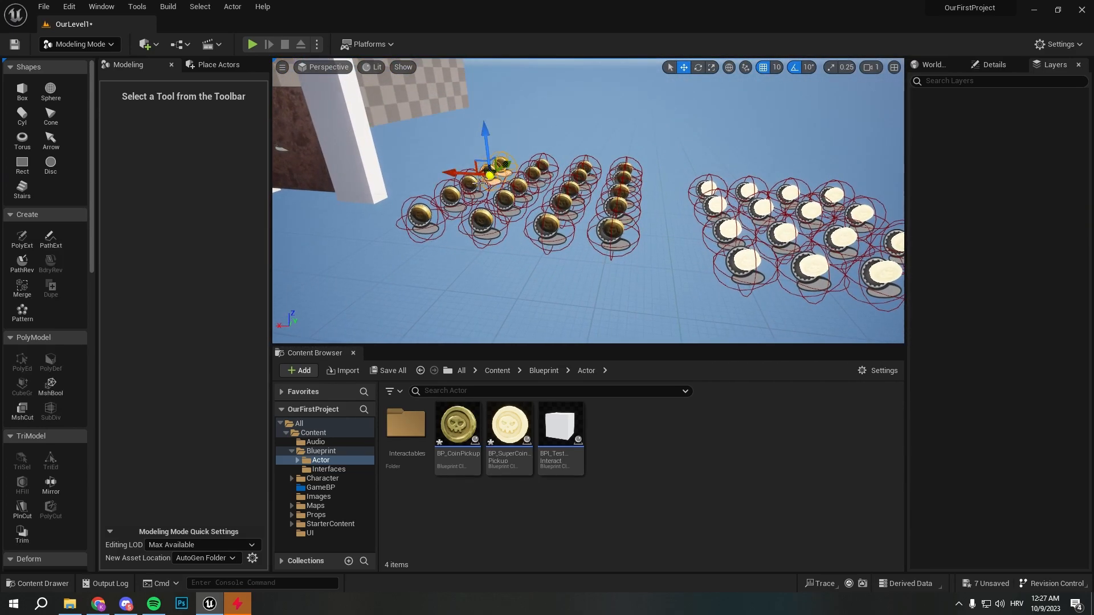
Select a block of gold coin pickups and move it beside the super-coin pickups
{"action": "left_click_drag", "start_coordinate": [489, 168], "coordinate": [455, 200]}
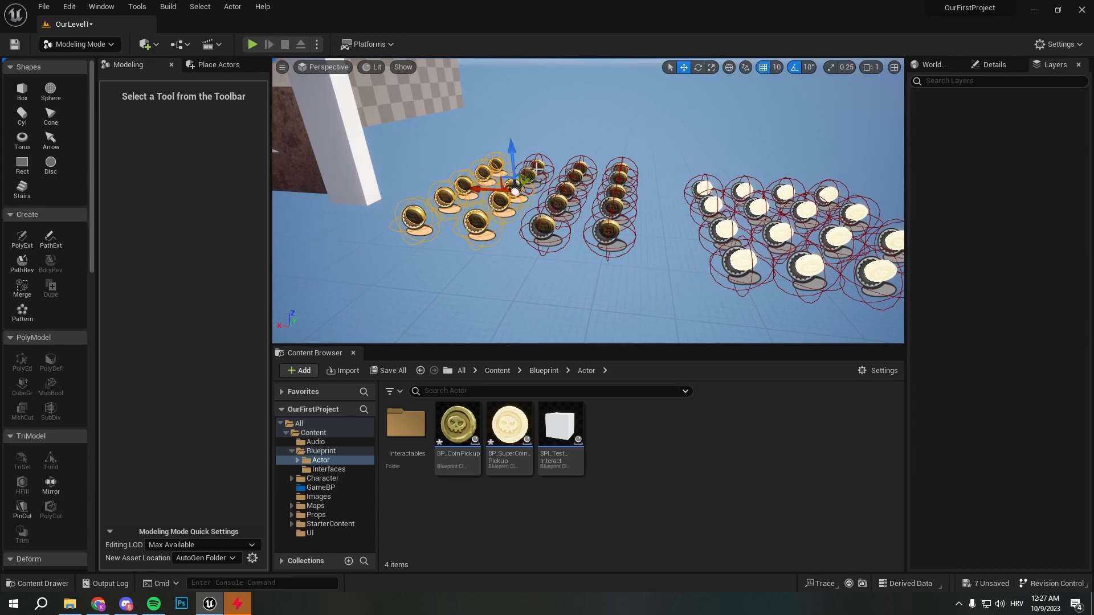
{"action": "left_click_drag", "start_coordinate": [512, 182], "coordinate": [540, 224]}
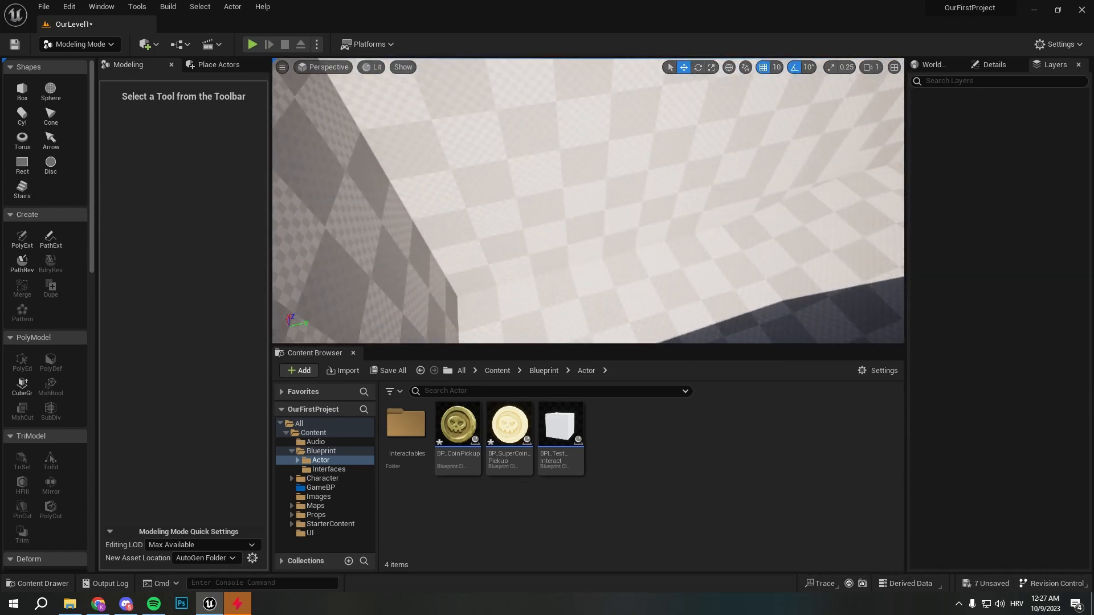
Show the arena Unlit, then rotate the Player Start 90° and reposition it inside
{"action": "left_click", "coordinate": [375, 68]}
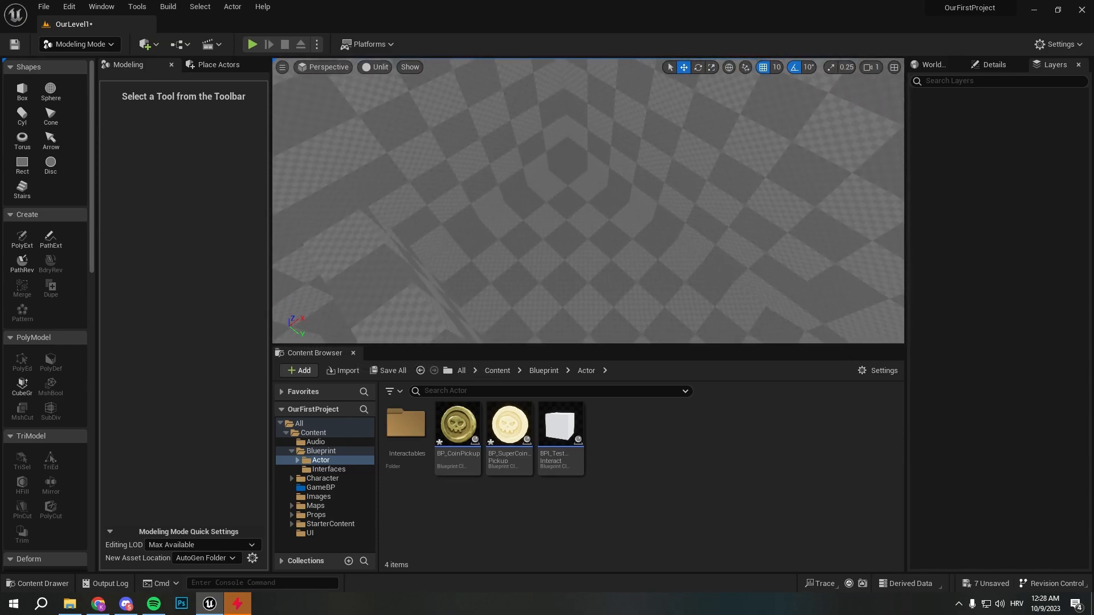
{"action": "left_click", "coordinate": [79, 44]}
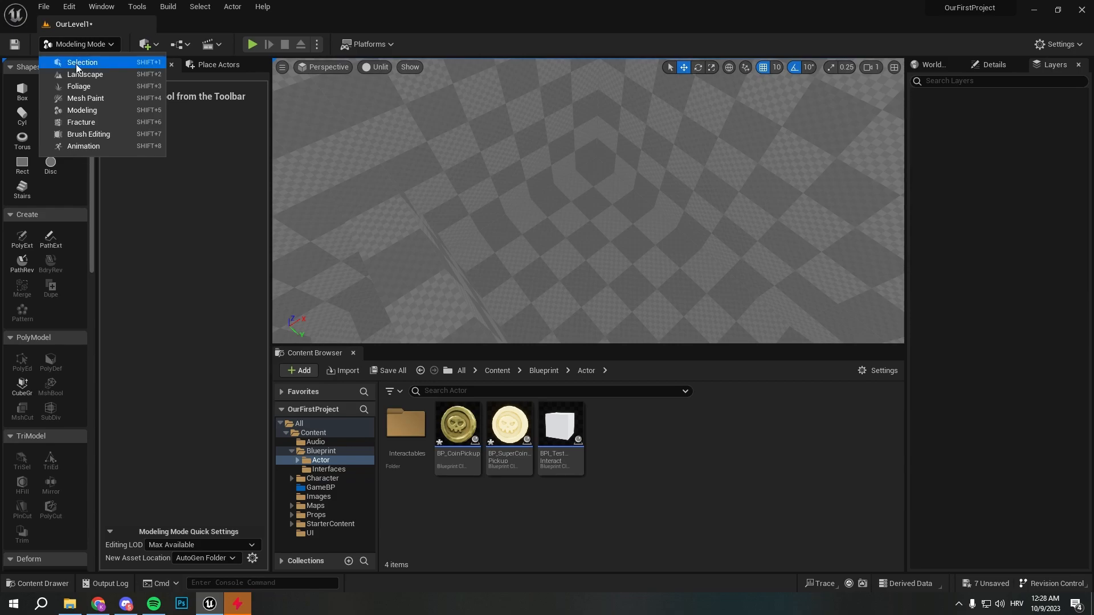
{"action": "left_click", "coordinate": [82, 62]}
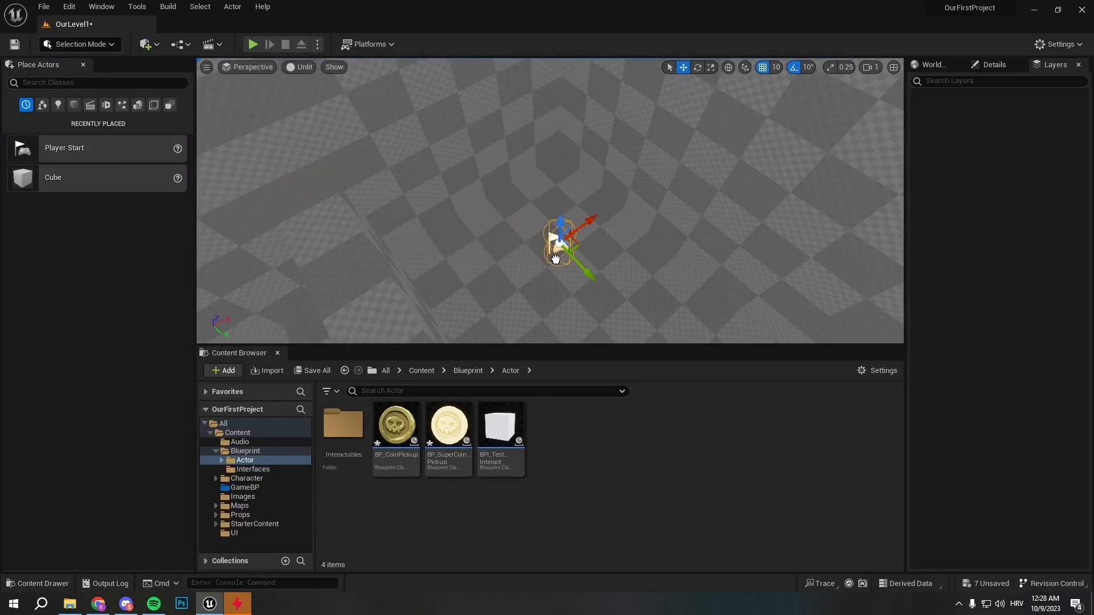
{"action": "left_click", "coordinate": [697, 67]}
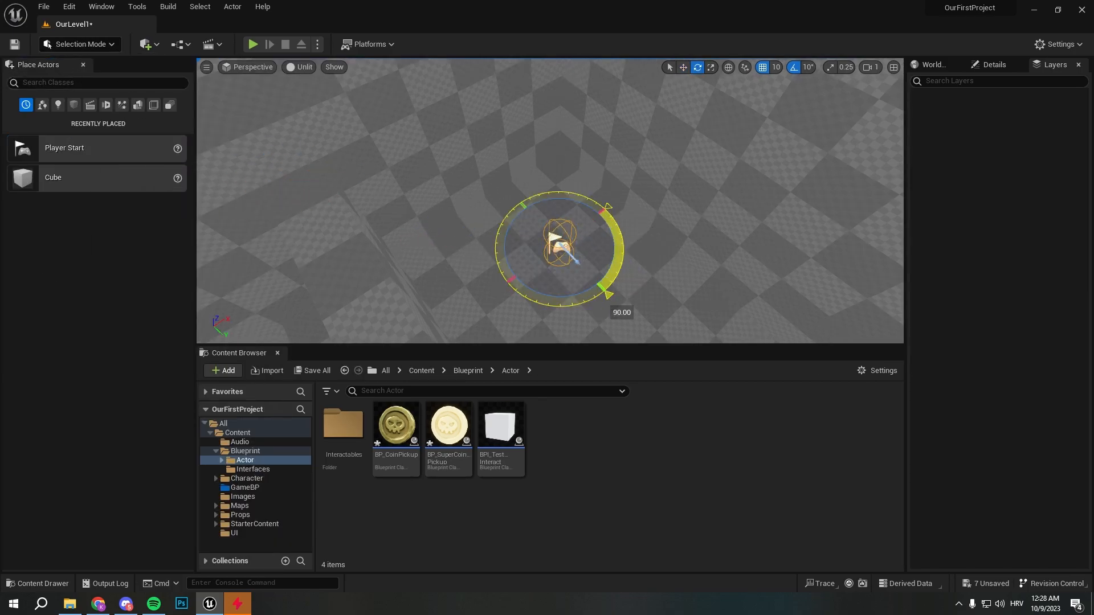
{"action": "left_click", "coordinate": [682, 67]}
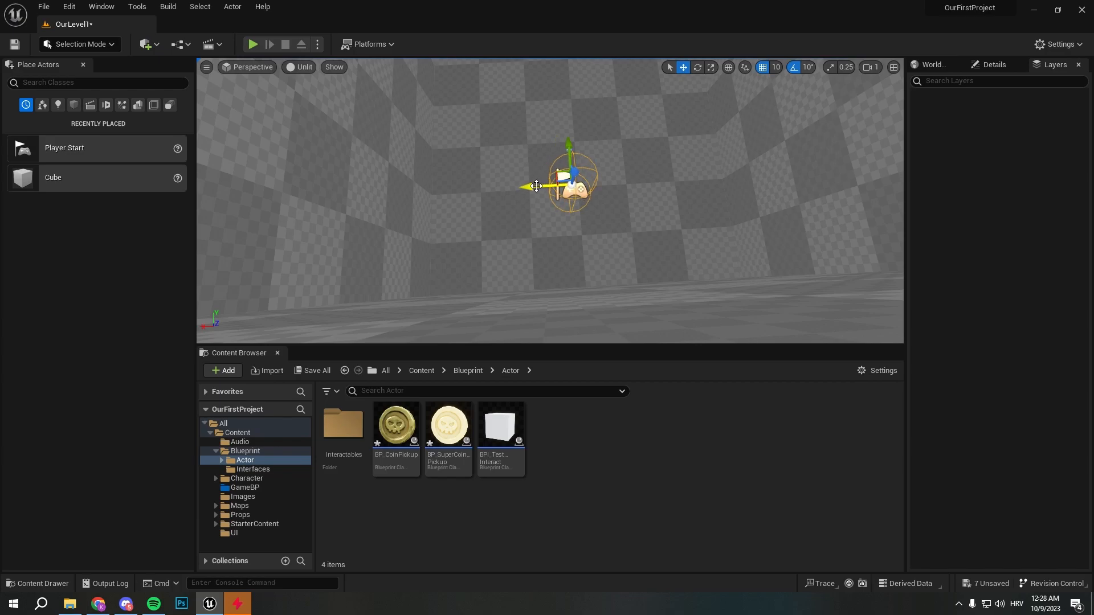
Place several BP_CoinPickup coins in a trail along the arena corridor
{"action": "left_click", "coordinate": [396, 428]}
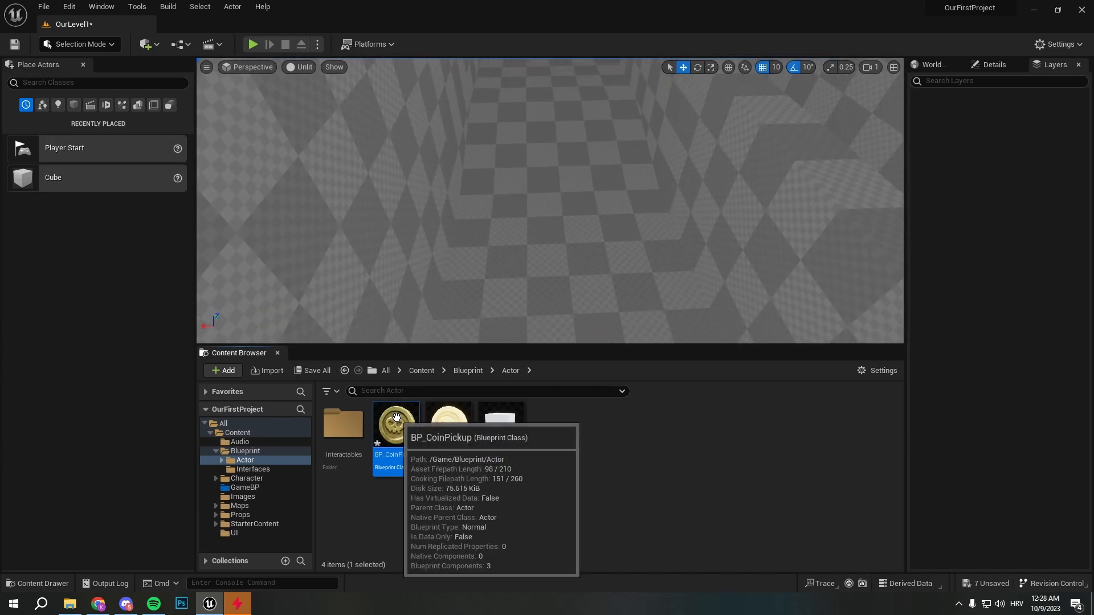
{"action": "left_click_drag", "start_coordinate": [395, 424], "coordinate": [549, 251]}
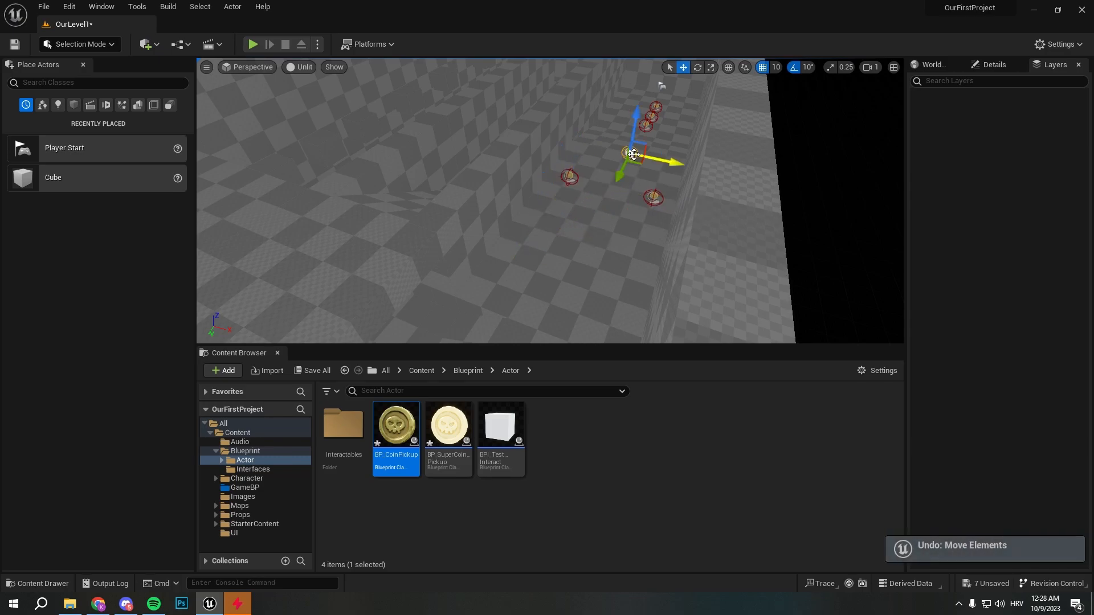
{"action": "left_click_drag", "start_coordinate": [631, 154], "coordinate": [576, 266]}
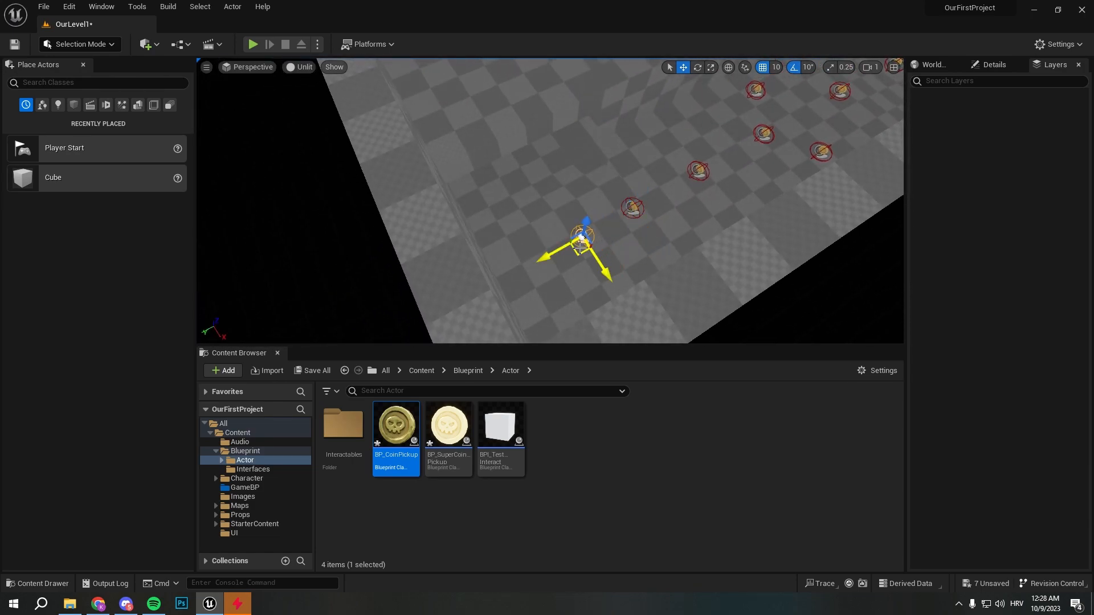
{"action": "left_click_drag", "start_coordinate": [582, 244], "coordinate": [548, 178]}
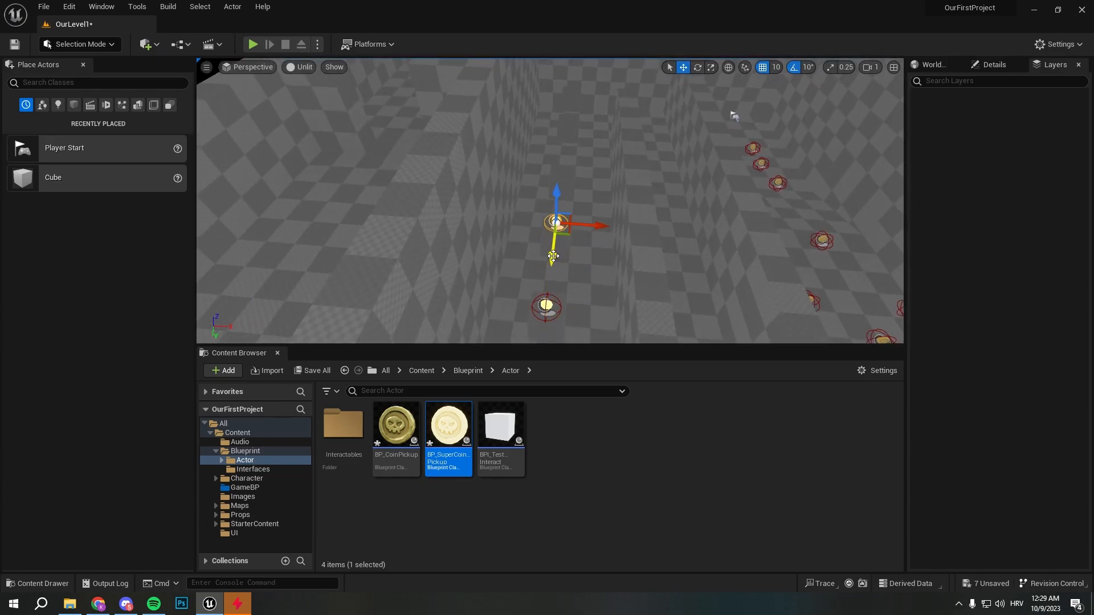
Place BP_SuperCoinPickup coins in a row along the path, then start a playtest
{"action": "left_click_drag", "start_coordinate": [556, 225], "coordinate": [562, 166]}
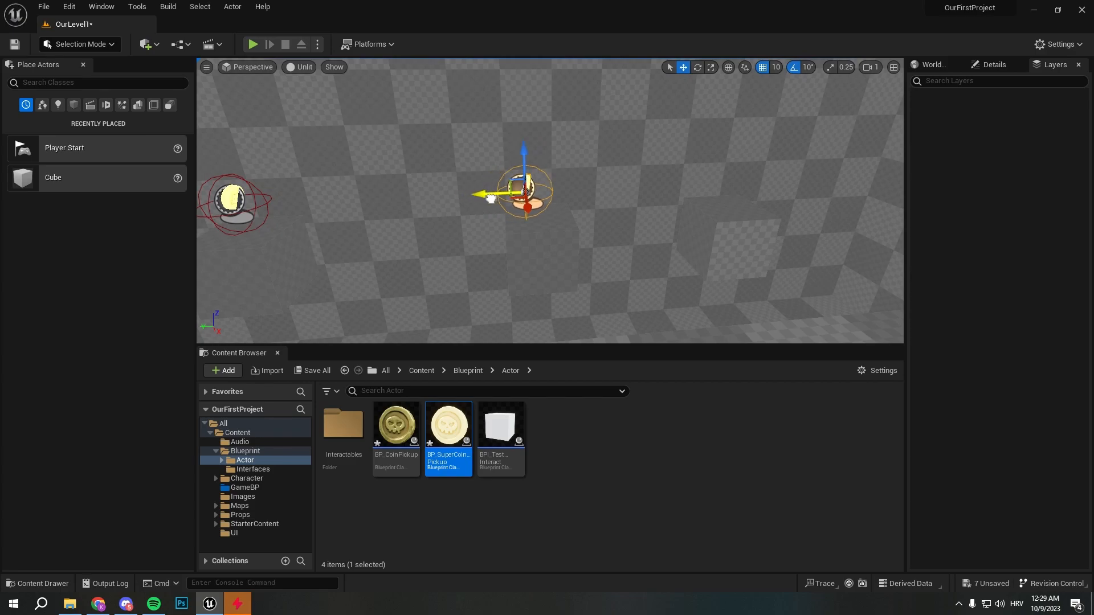
{"action": "left_click_drag", "start_coordinate": [523, 188], "coordinate": [732, 181]}
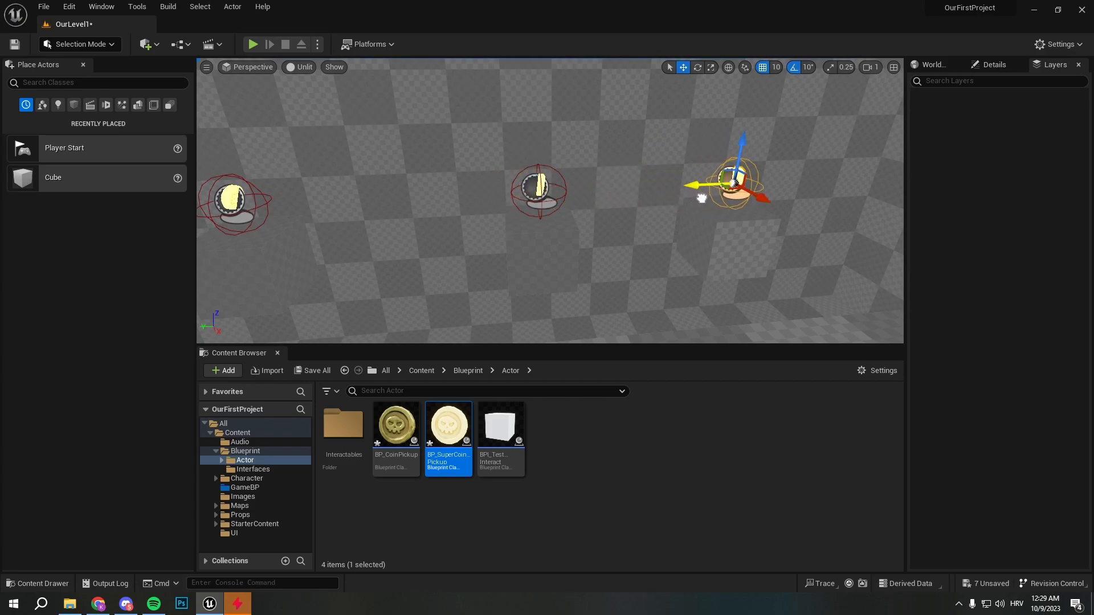
{"action": "left_click", "coordinate": [253, 44]}
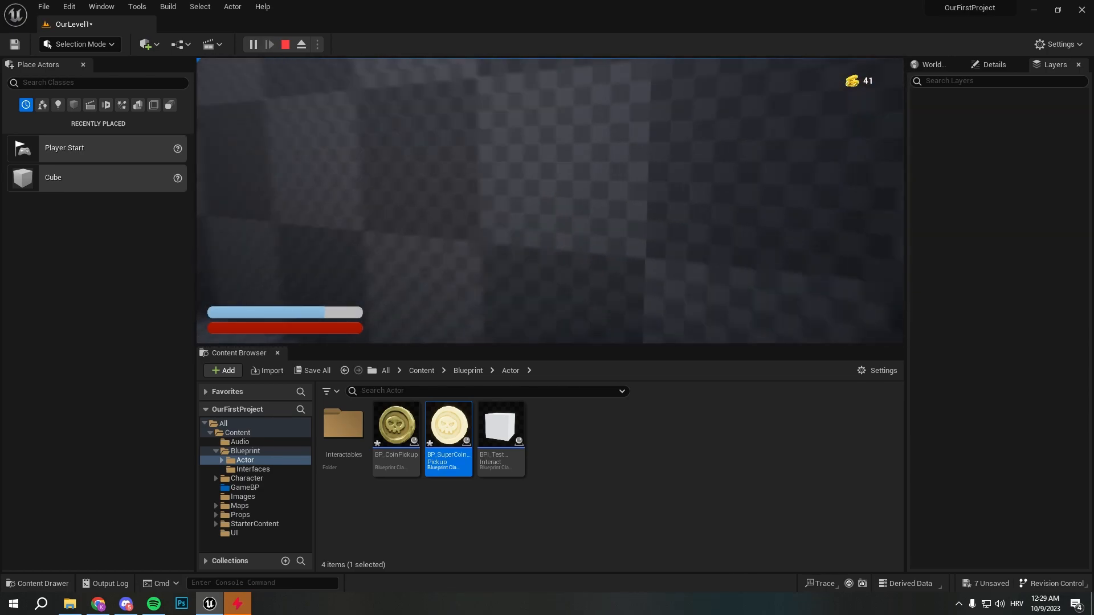
Collect coins in the playtest up to a count of 41, then stop the session
{"action": "left_click", "coordinate": [285, 44]}
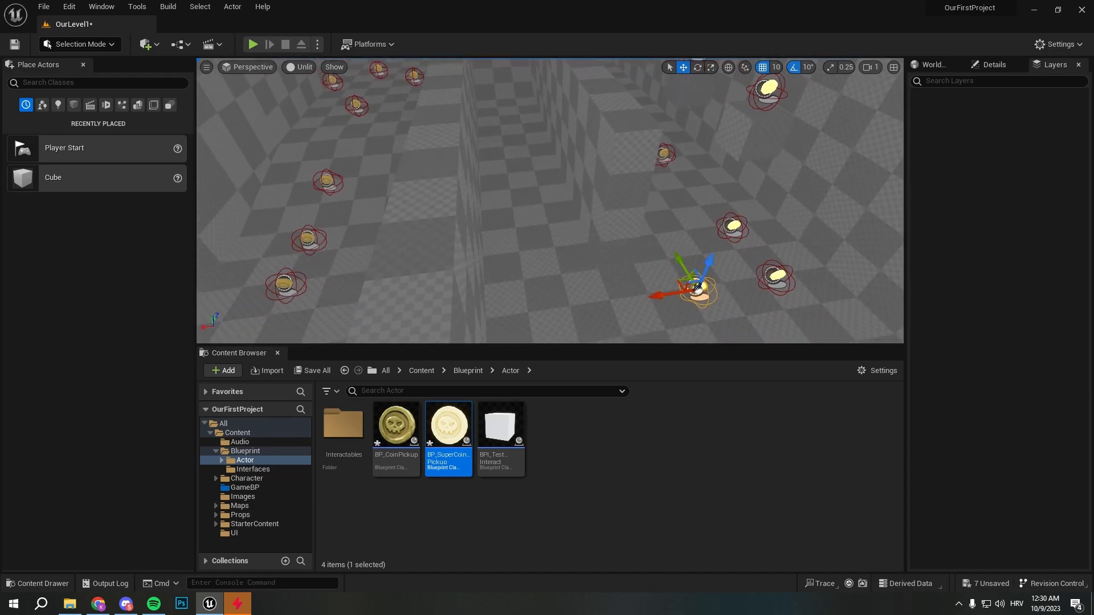
Reposition a coin pickup into the corridor row and start a fresh playtest with the counter reset
{"action": "left_click", "coordinate": [395, 424]}
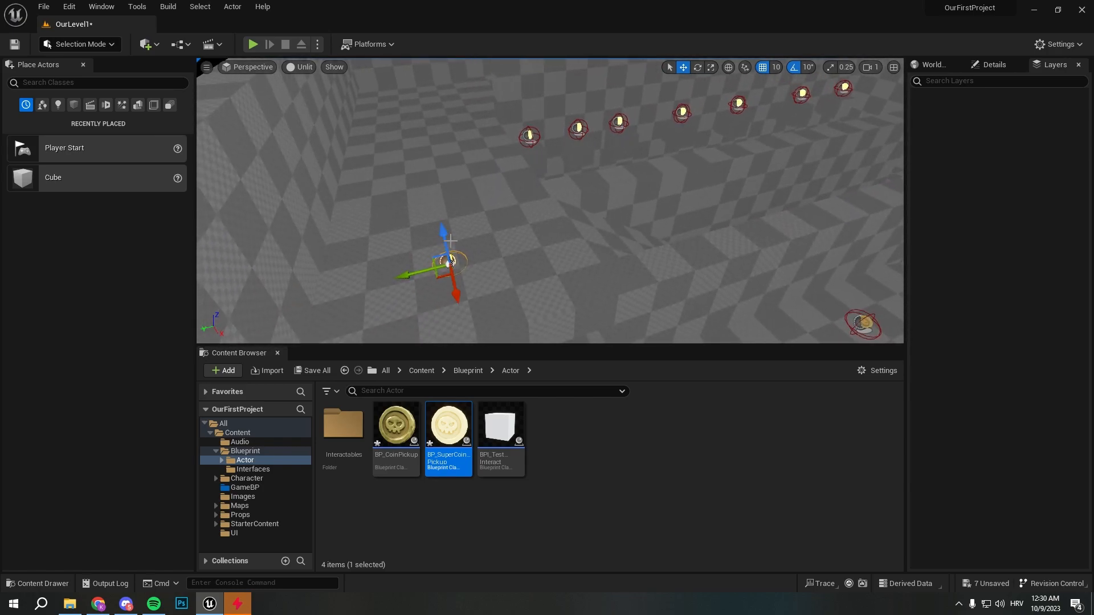
{"action": "left_click_drag", "start_coordinate": [445, 266], "coordinate": [442, 224]}
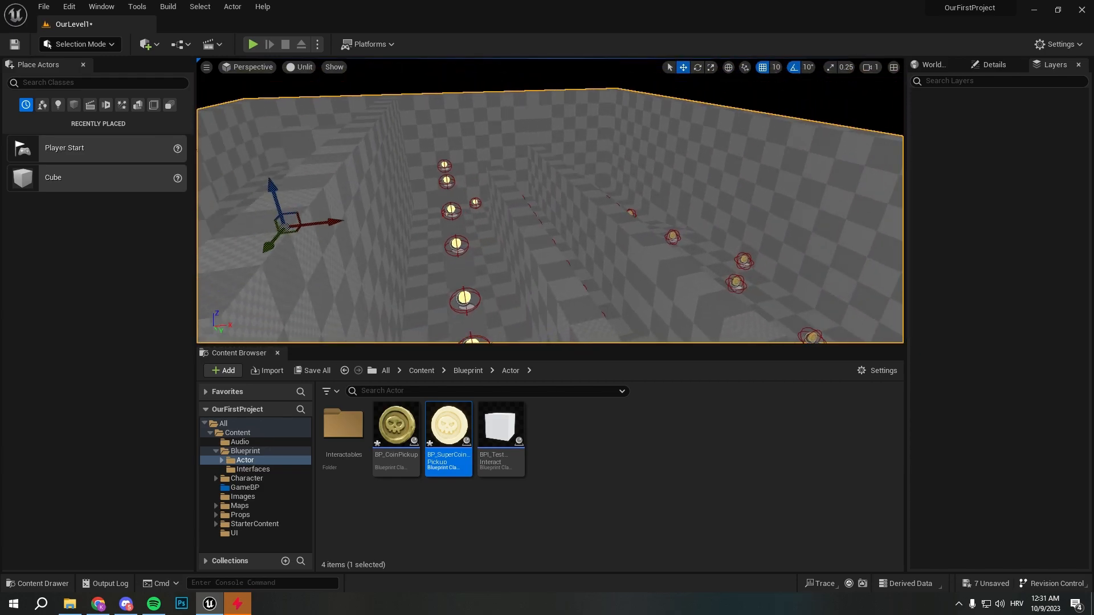
{"action": "left_click", "coordinate": [251, 45]}
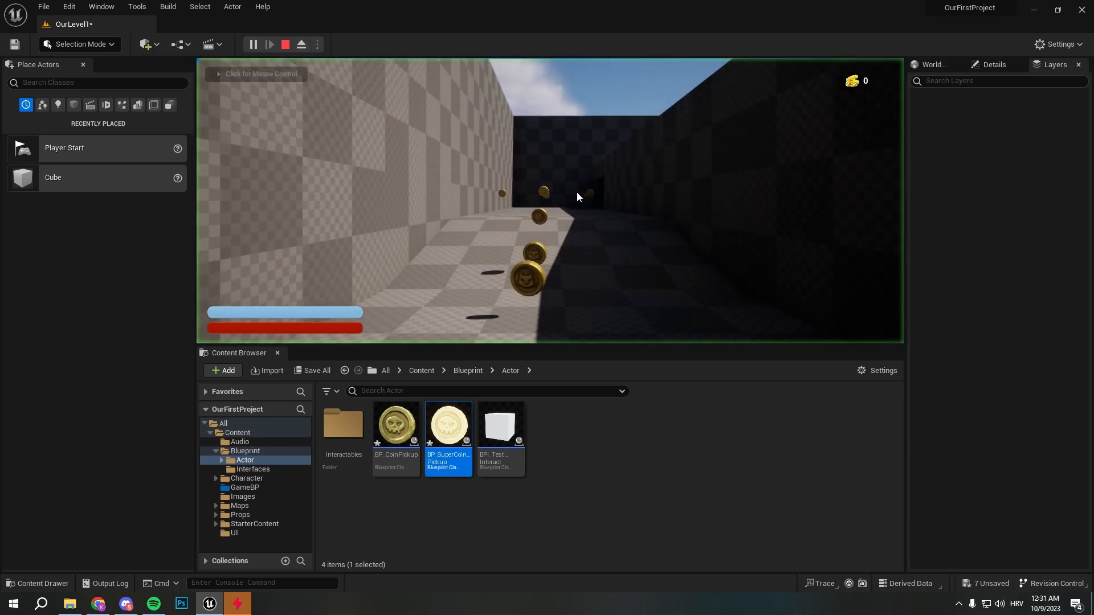